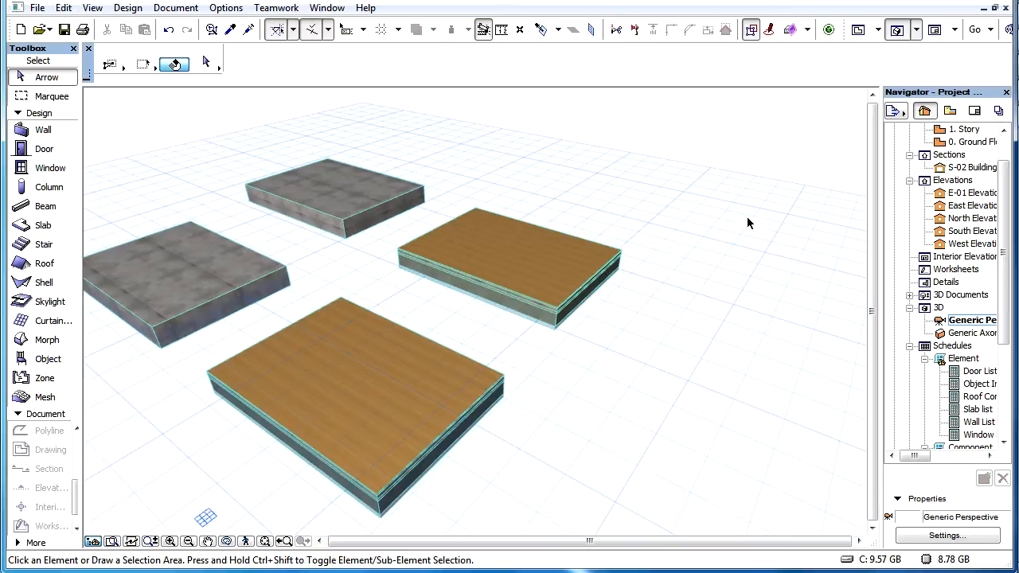
pyautogui.moveTo(604, 183)
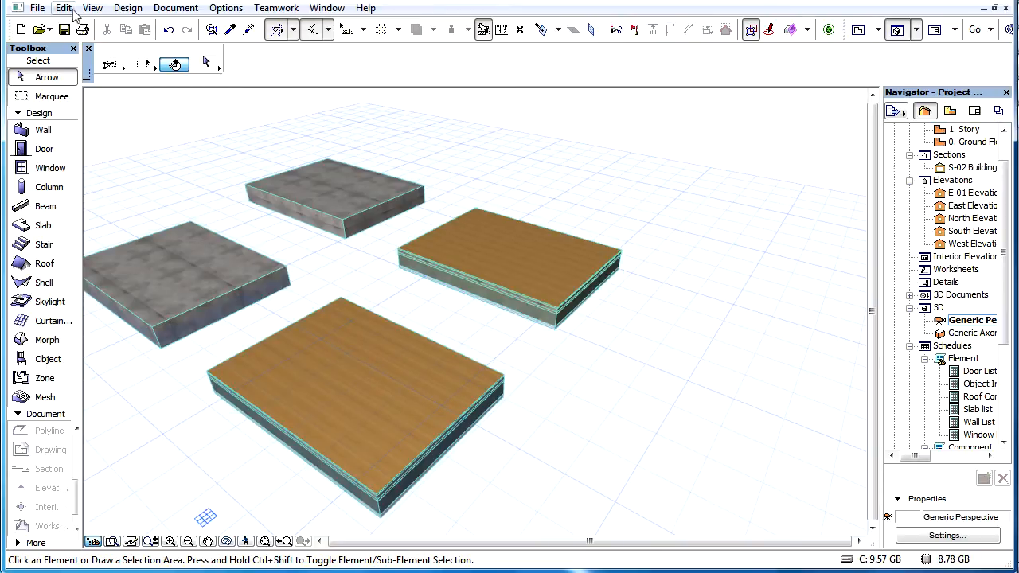
# In Find & Select, add a Reference Plane Location criterion set to Core Bottom.
pyautogui.click(63, 7)
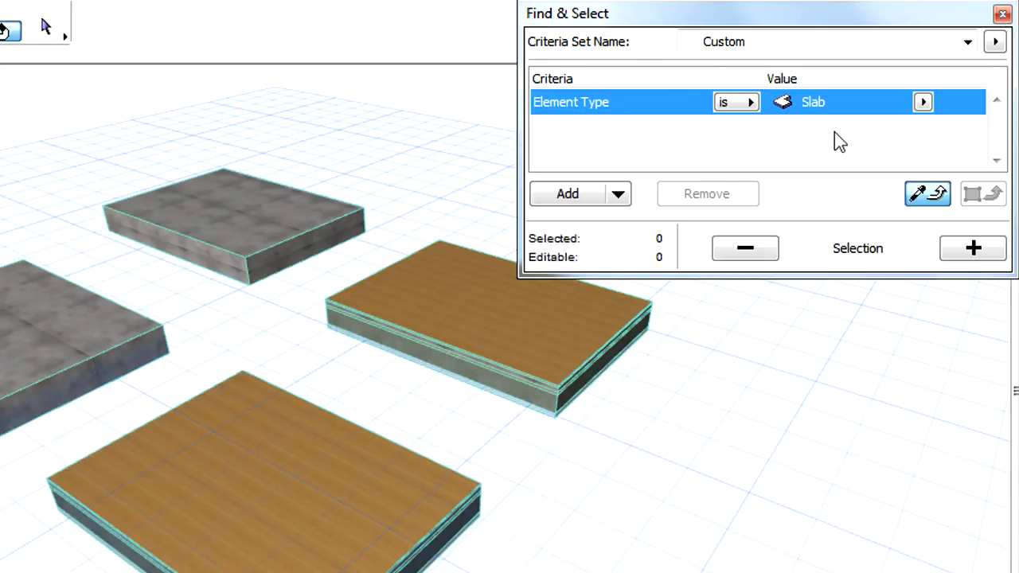
pyautogui.moveTo(880, 134)
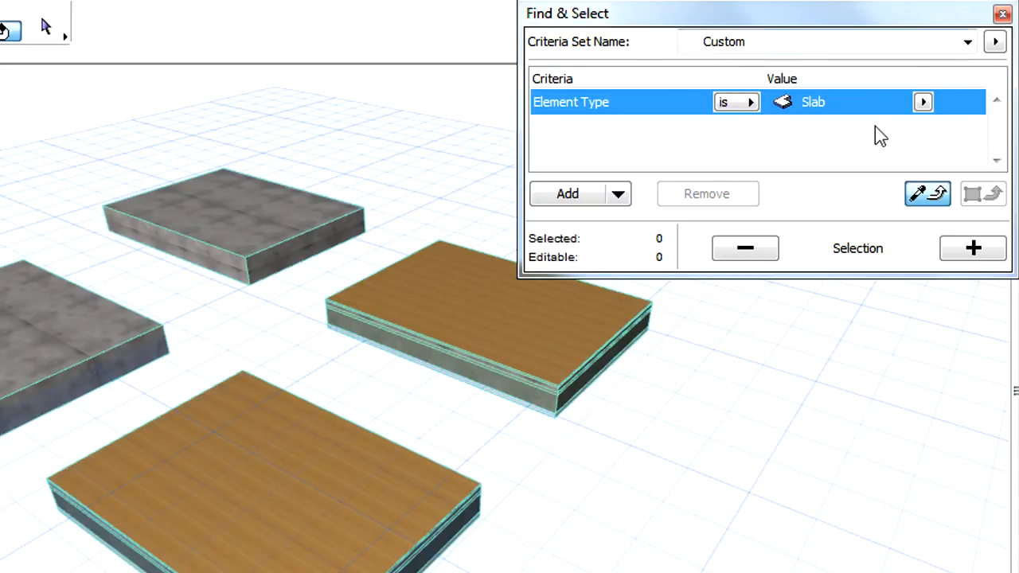
pyautogui.moveTo(581, 194)
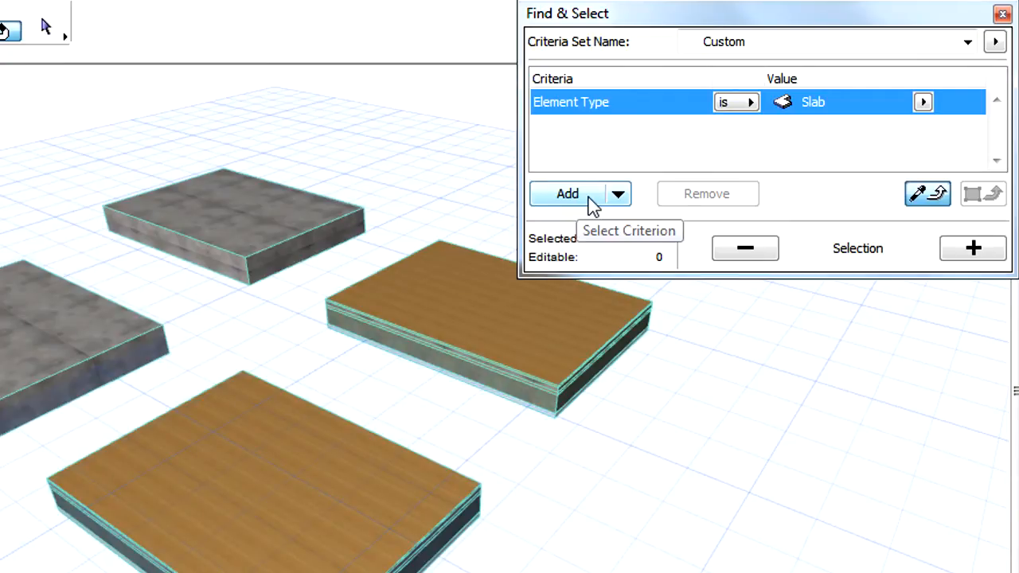
pyautogui.click(568, 193)
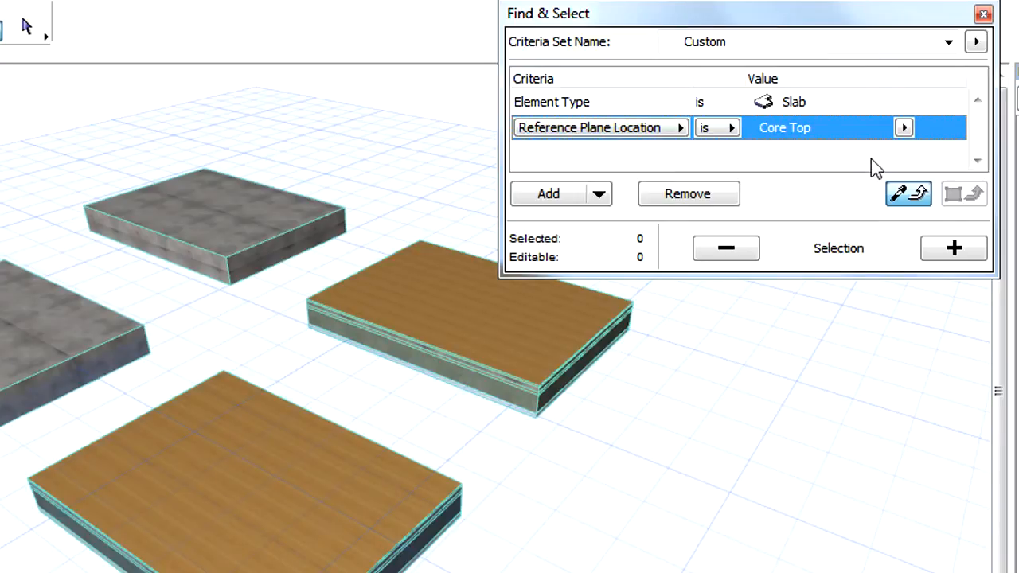
pyautogui.click(904, 128)
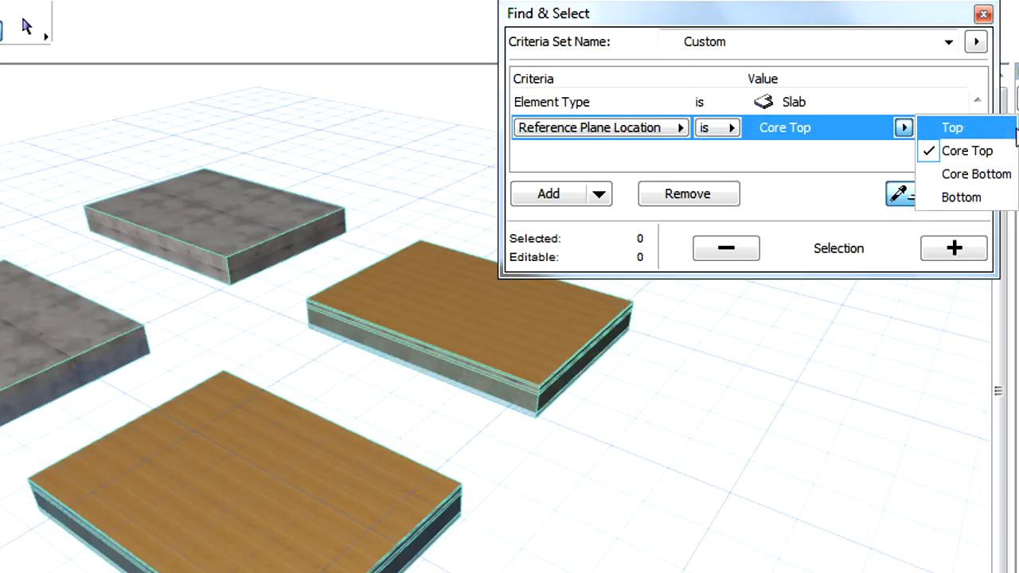
pyautogui.moveTo(962, 198)
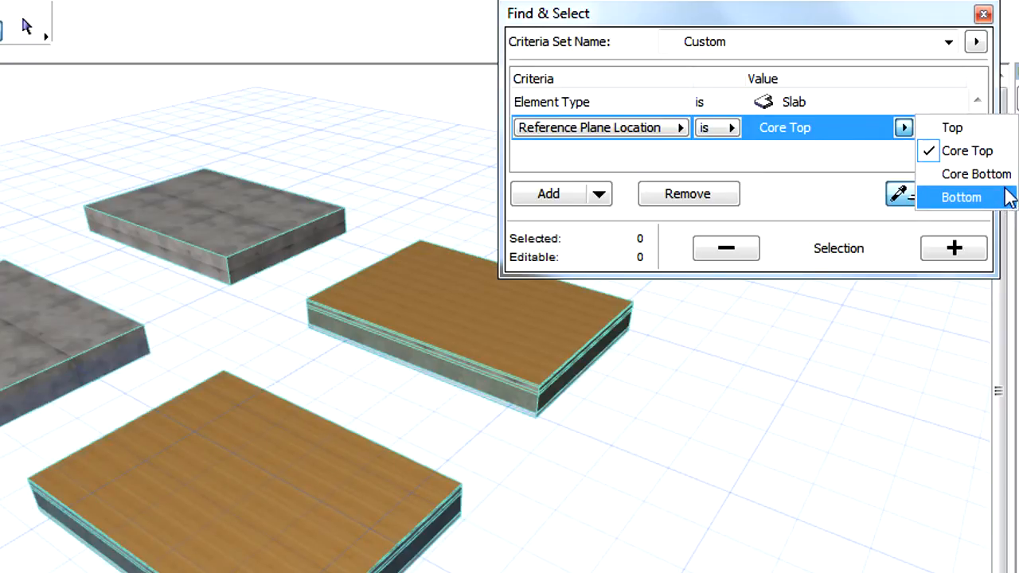
pyautogui.moveTo(977, 173)
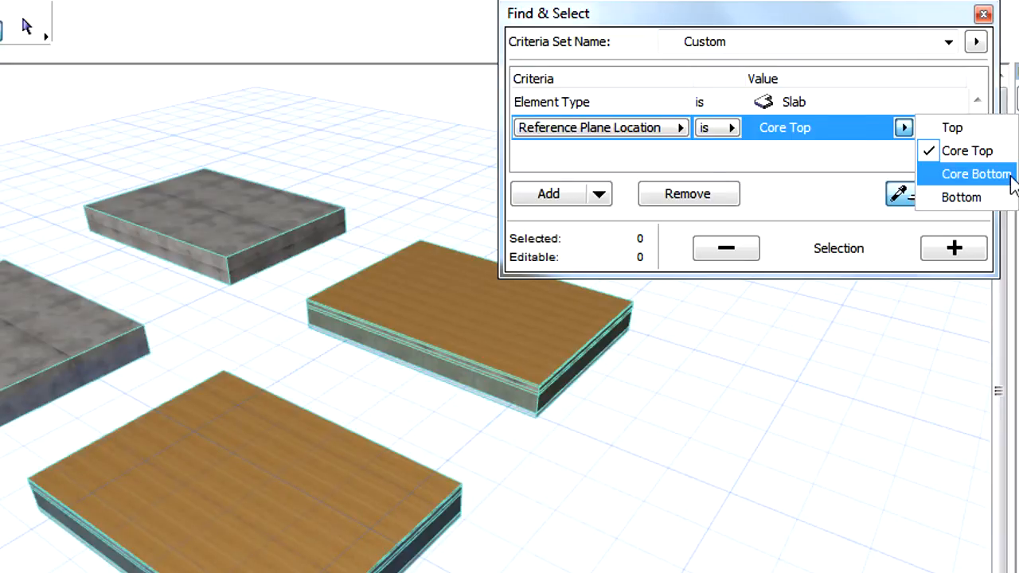
pyautogui.click(976, 174)
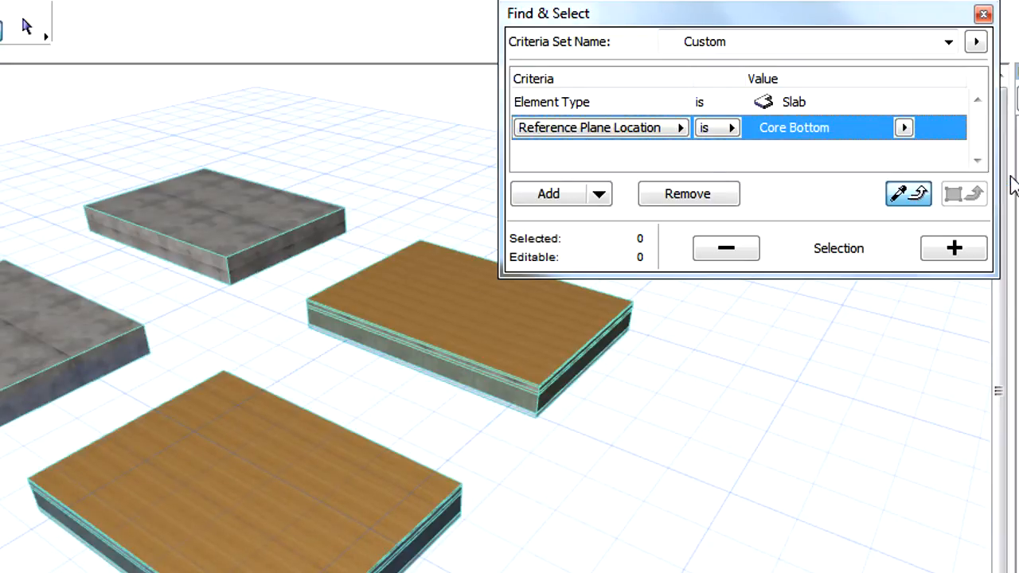
# Select Core Bottom slabs, switch the value to Top, select again, deselect, and add a criterion.
pyautogui.click(954, 248)
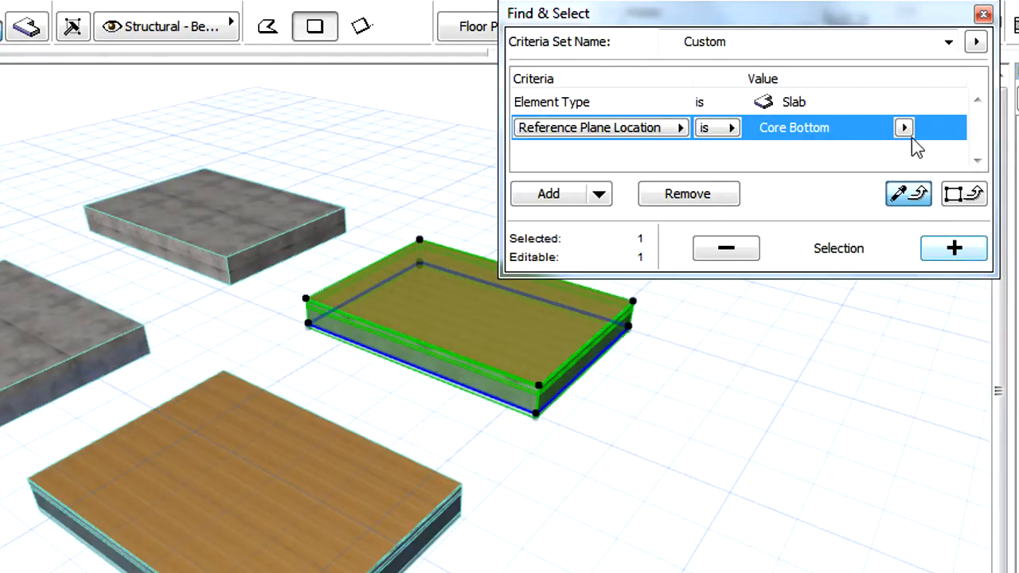
pyautogui.click(904, 127)
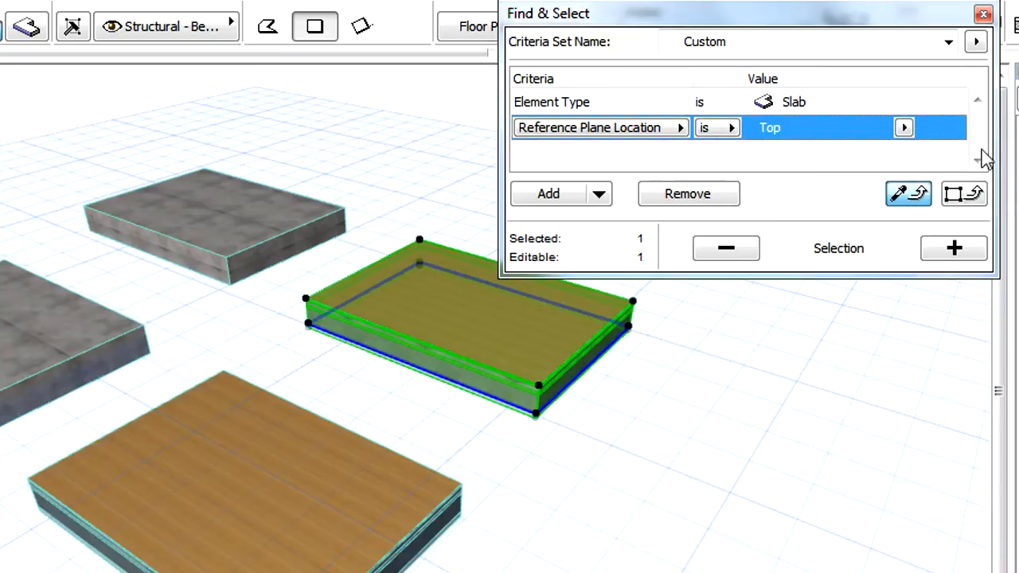
pyautogui.click(954, 248)
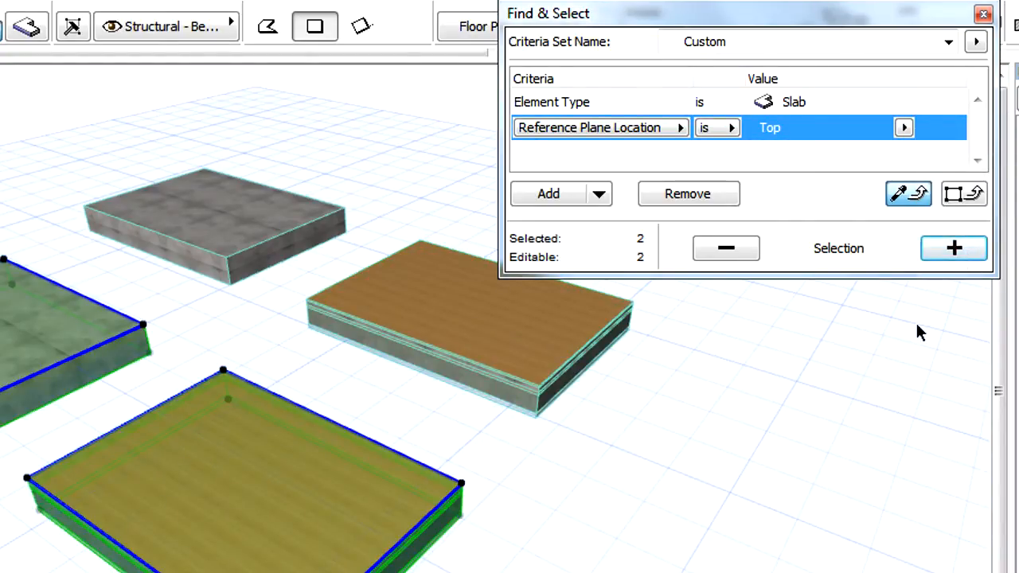
pyautogui.click(726, 248)
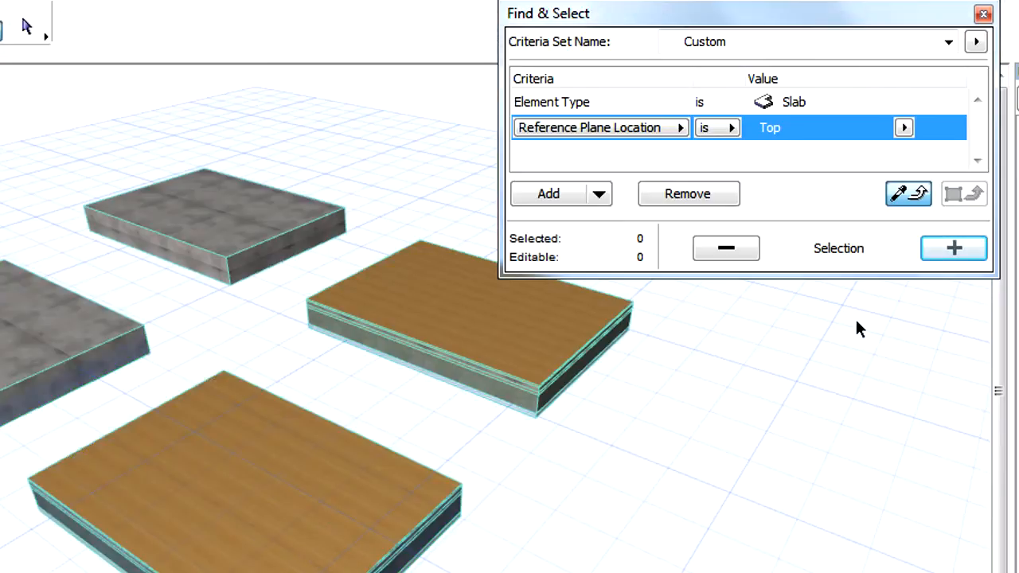
pyautogui.click(549, 194)
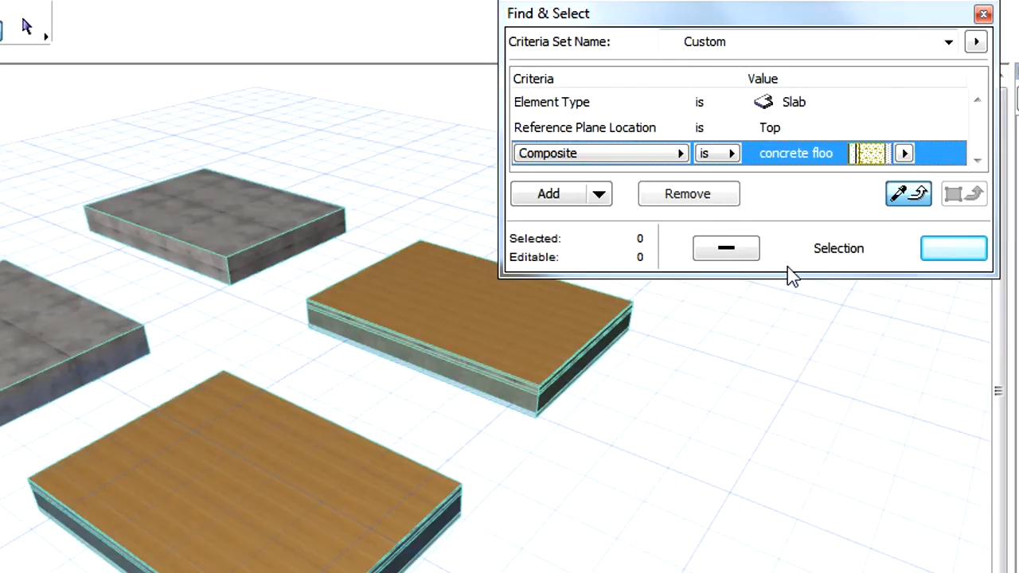
# Change the criterion to Reference Plane Location is not Core Top and select the matching slabs.
pyautogui.click(589, 127)
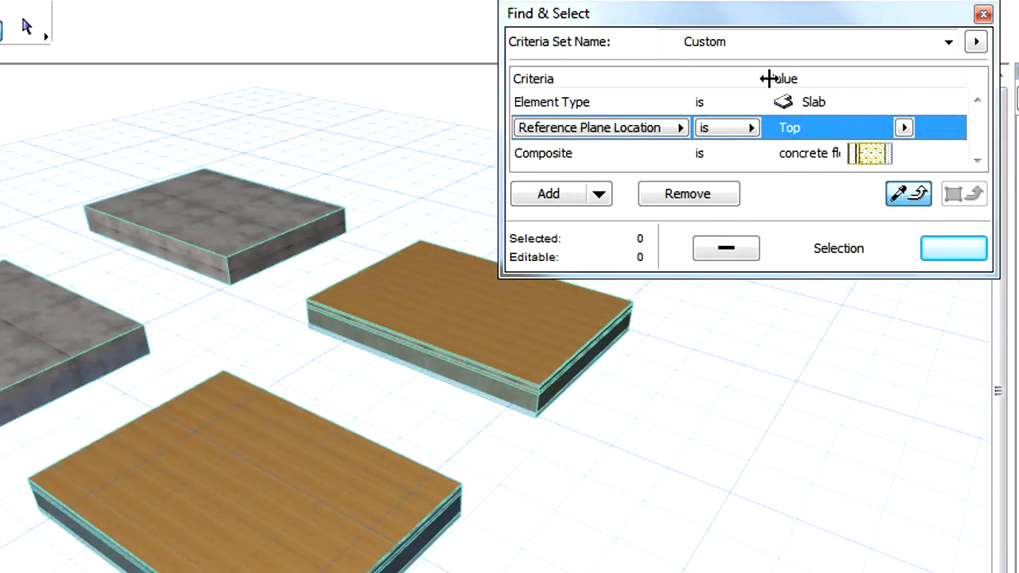
pyautogui.moveTo(724, 128)
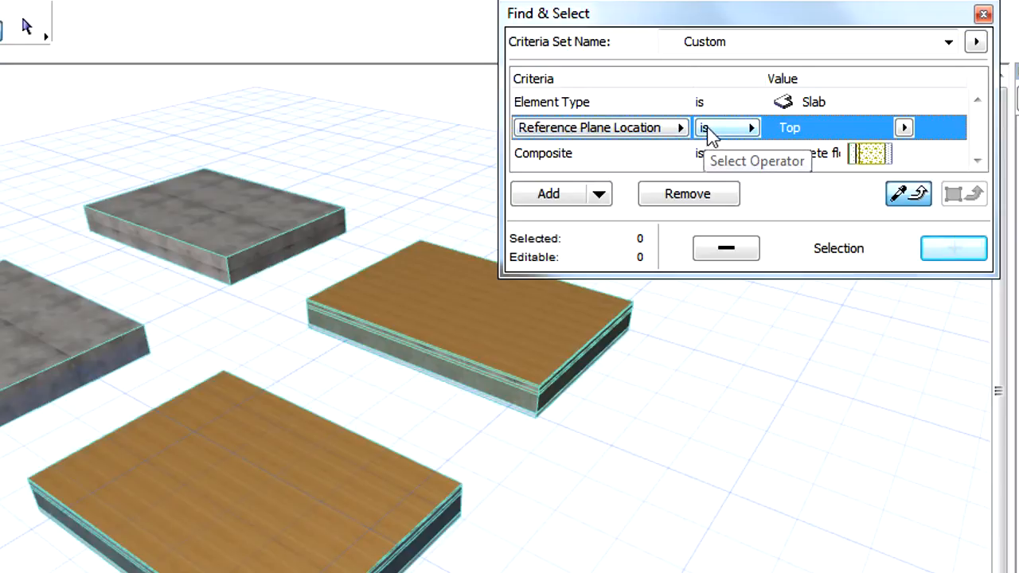
pyautogui.click(724, 127)
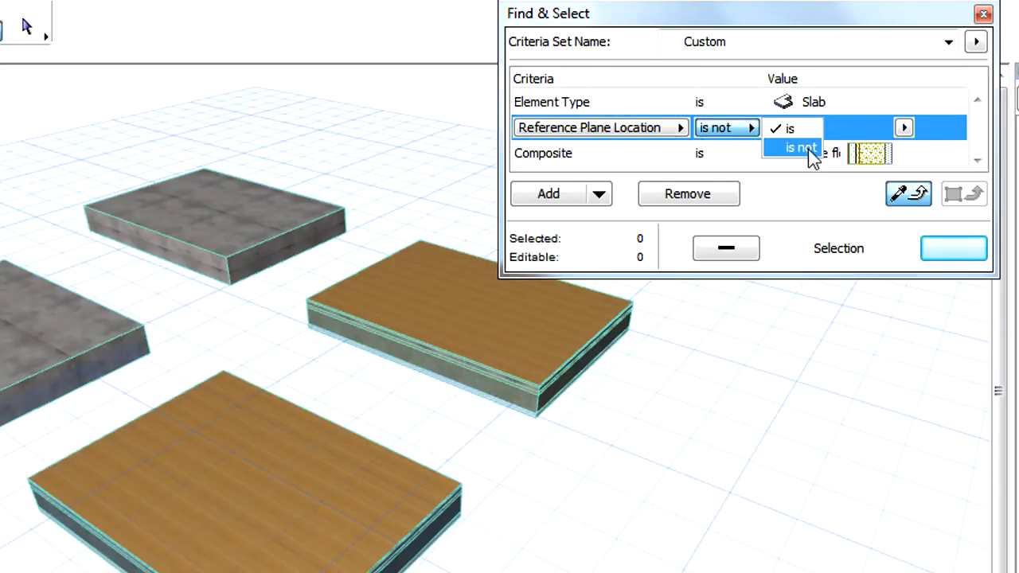
pyautogui.click(904, 128)
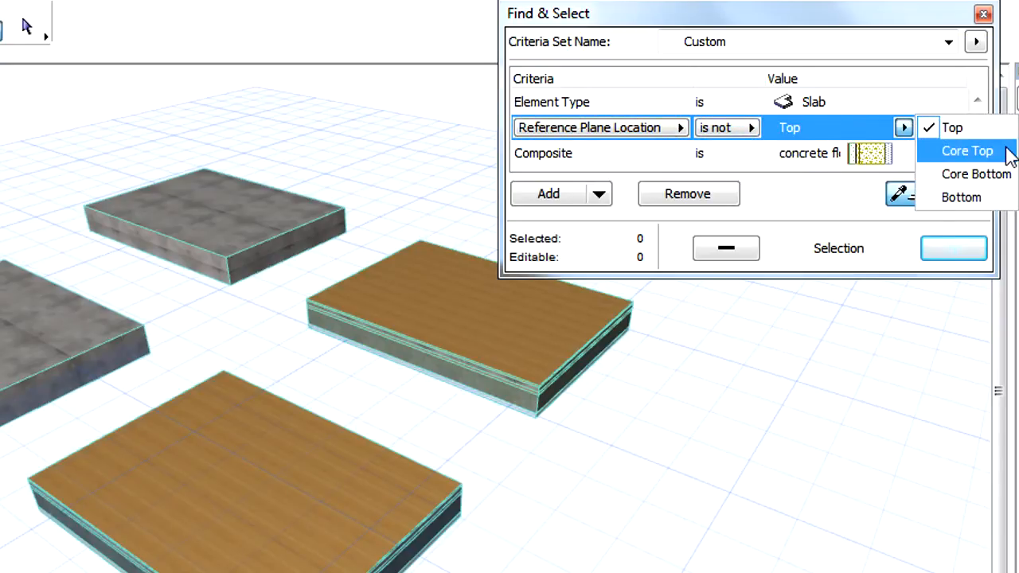
pyautogui.click(967, 151)
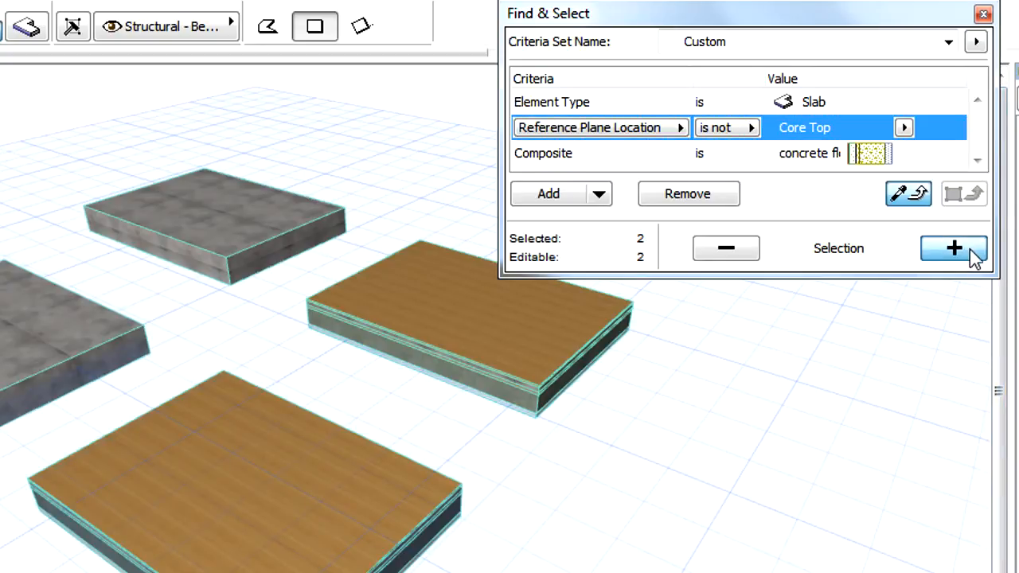
pyautogui.click(954, 247)
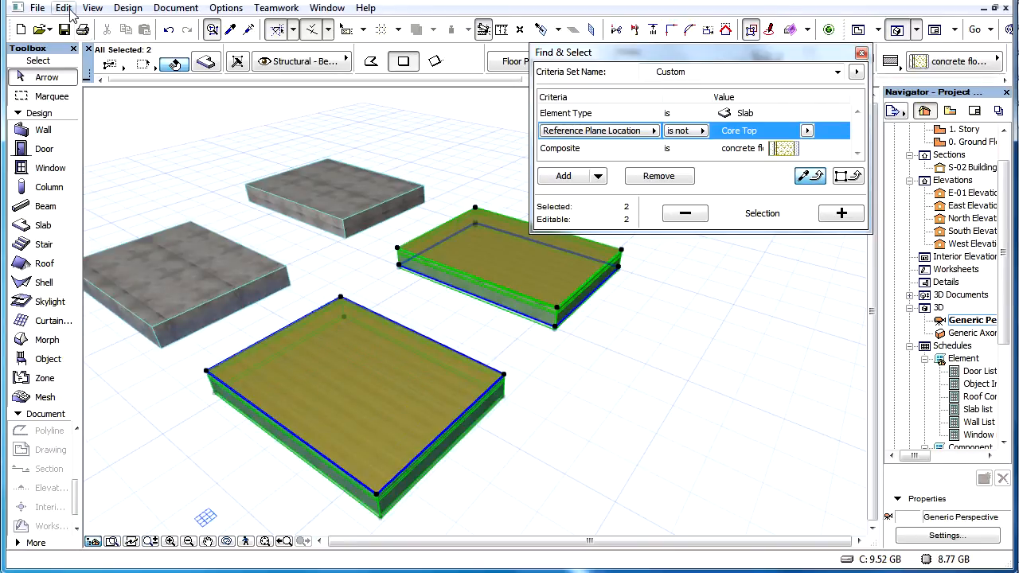
# Set the selected slabs' reference plane to Core Top via Modify Slab Reference Plane.
pyautogui.click(63, 7)
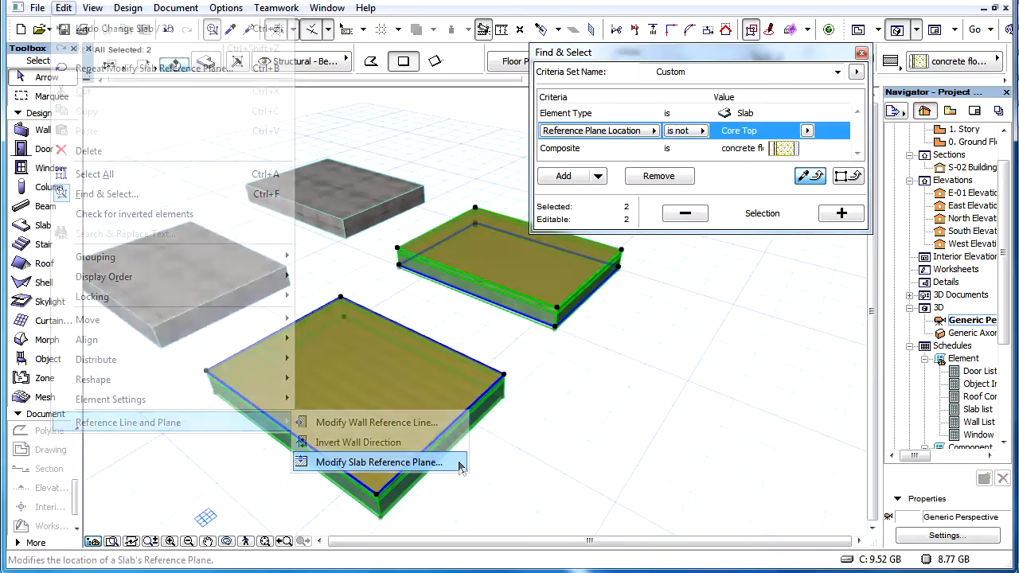
pyautogui.click(378, 462)
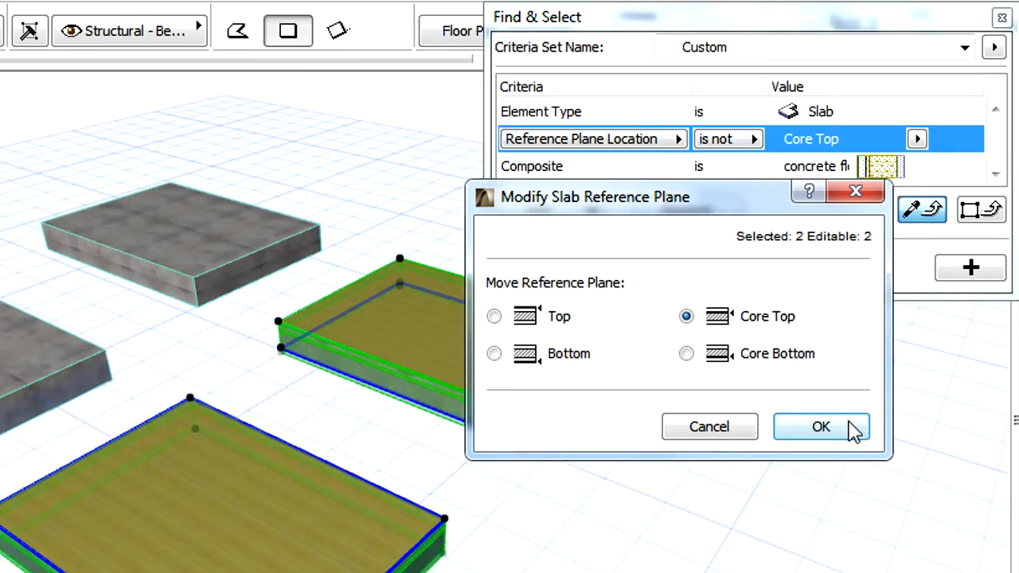
pyautogui.click(821, 427)
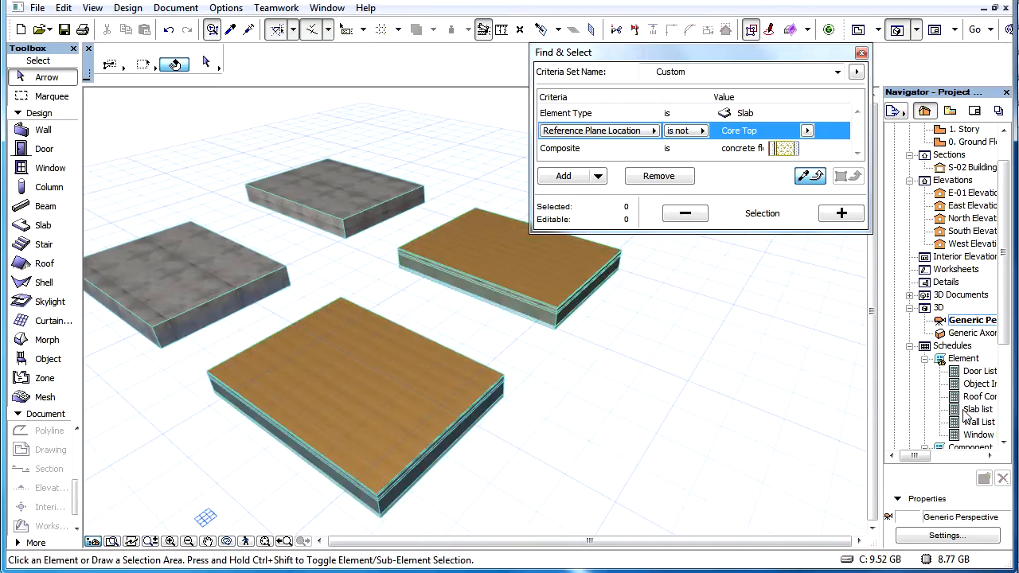
# In the Slab list scheme settings, add a Slab Reference Plane Location criterion.
pyautogui.doubleClick(978, 409)
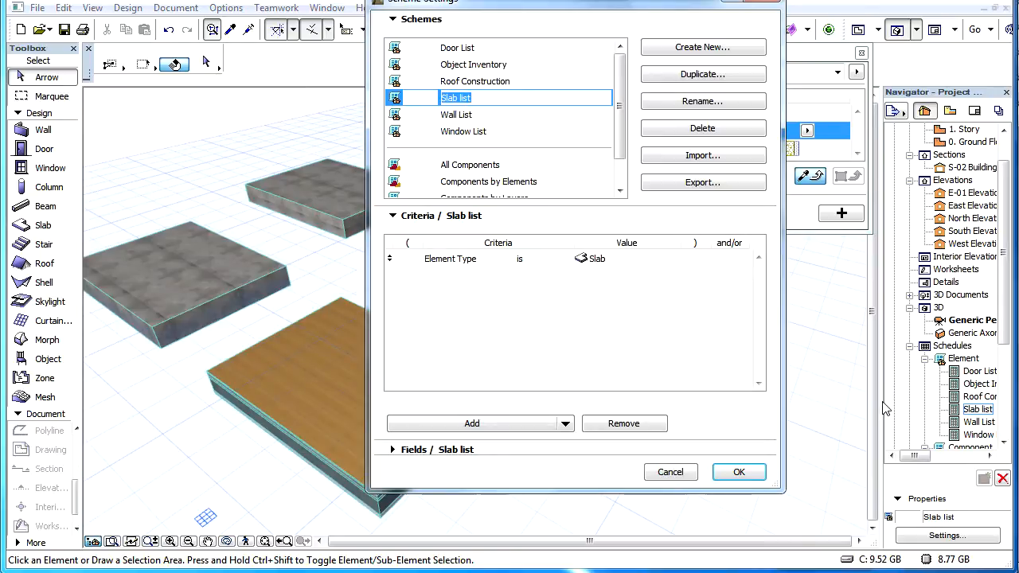
pyautogui.moveTo(597, 292)
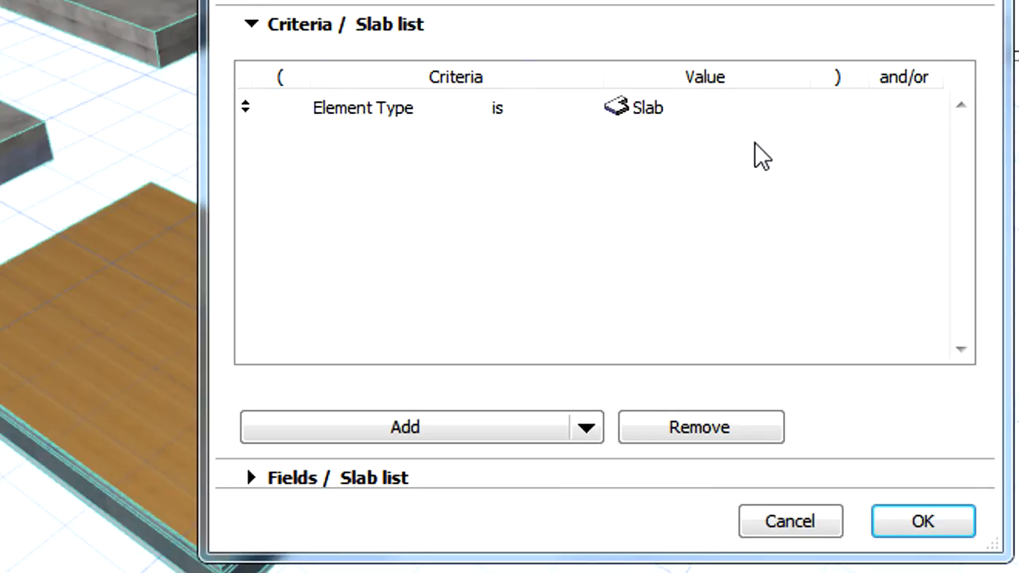
pyautogui.moveTo(749, 171)
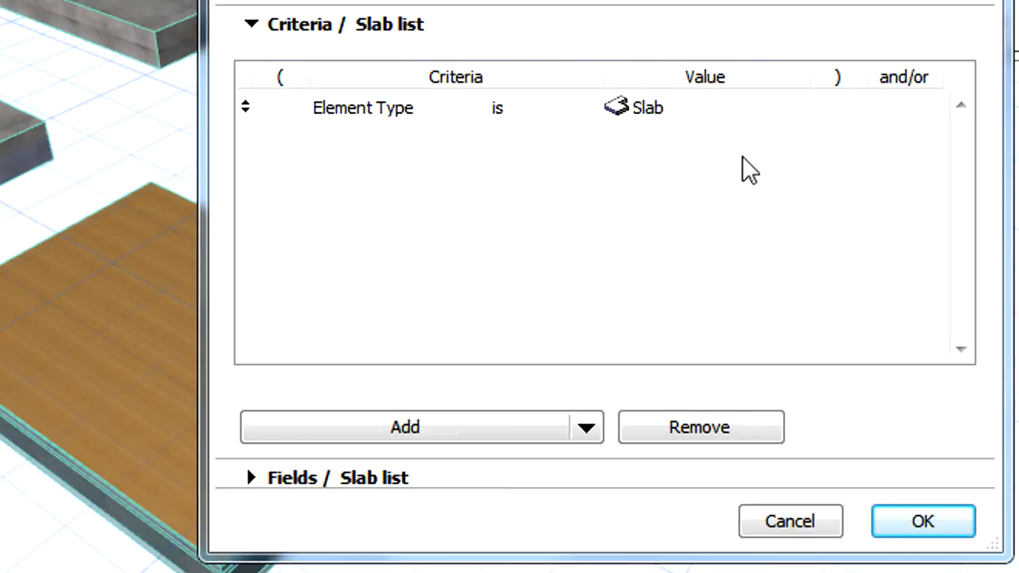
pyautogui.moveTo(510, 438)
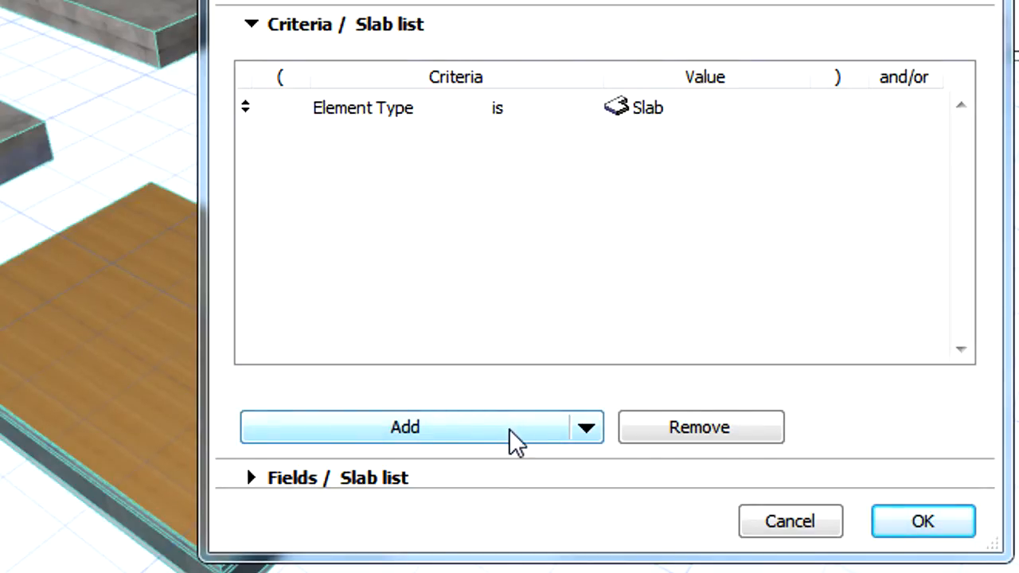
pyautogui.click(404, 428)
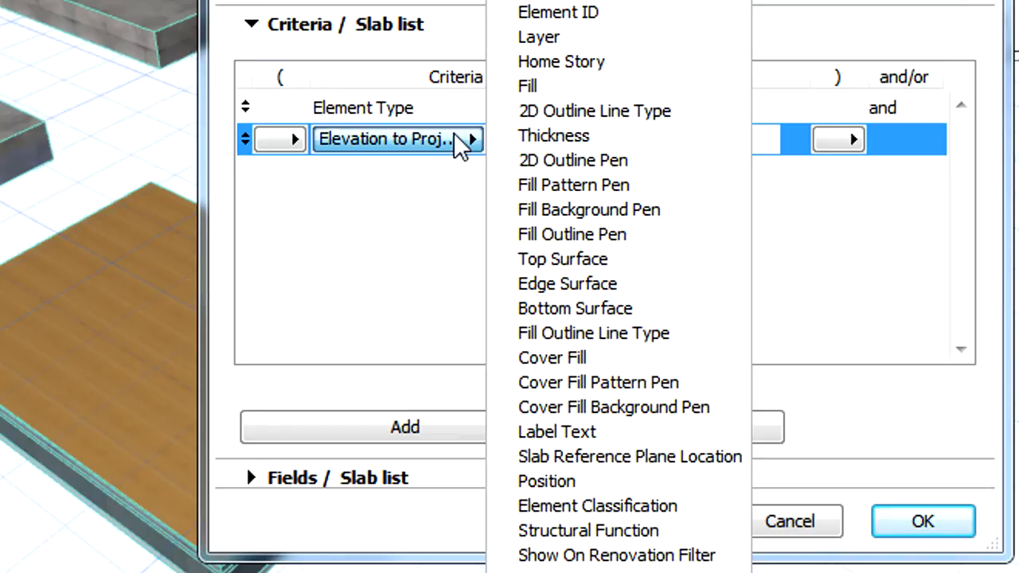
pyautogui.click(629, 456)
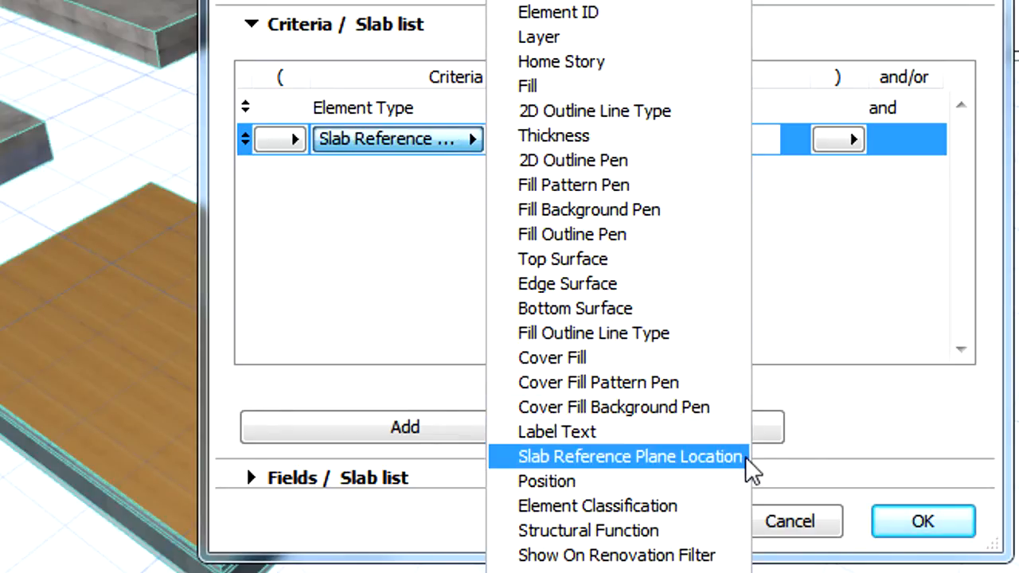
pyautogui.click(629, 457)
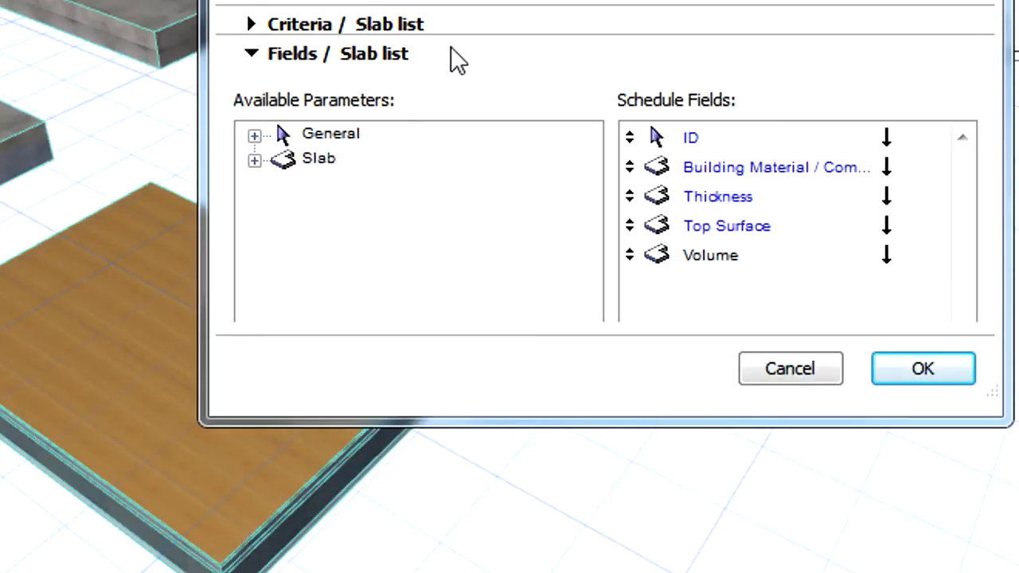
# Add Reference Plane Location to the Slab list schedule fields after ID.
pyautogui.click(254, 159)
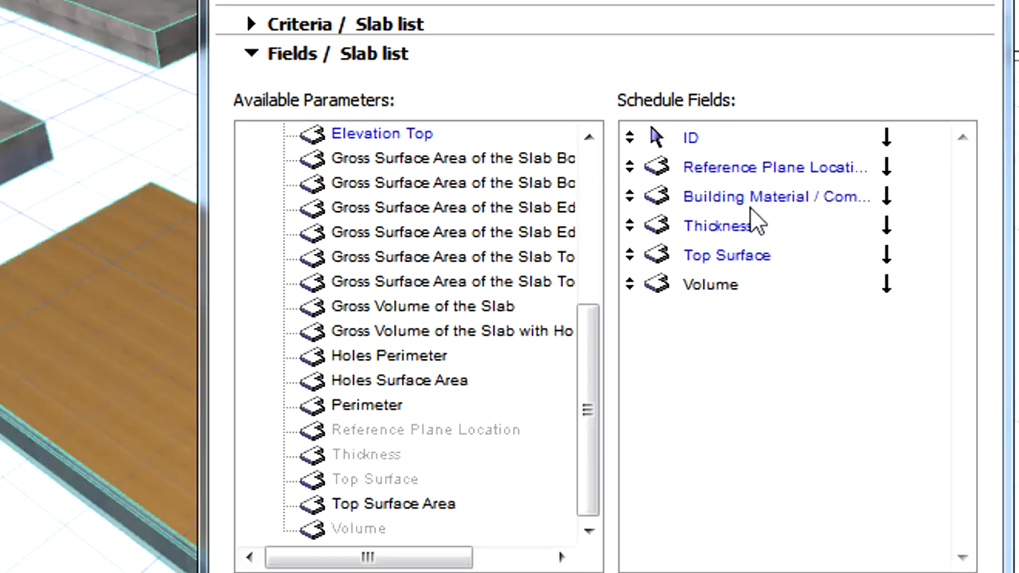
pyautogui.moveTo(756, 259)
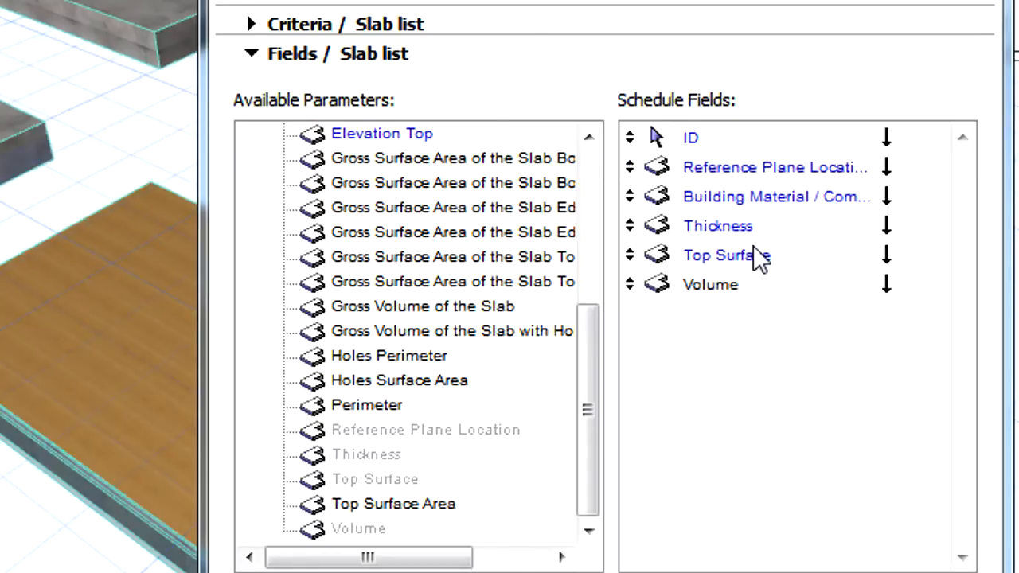